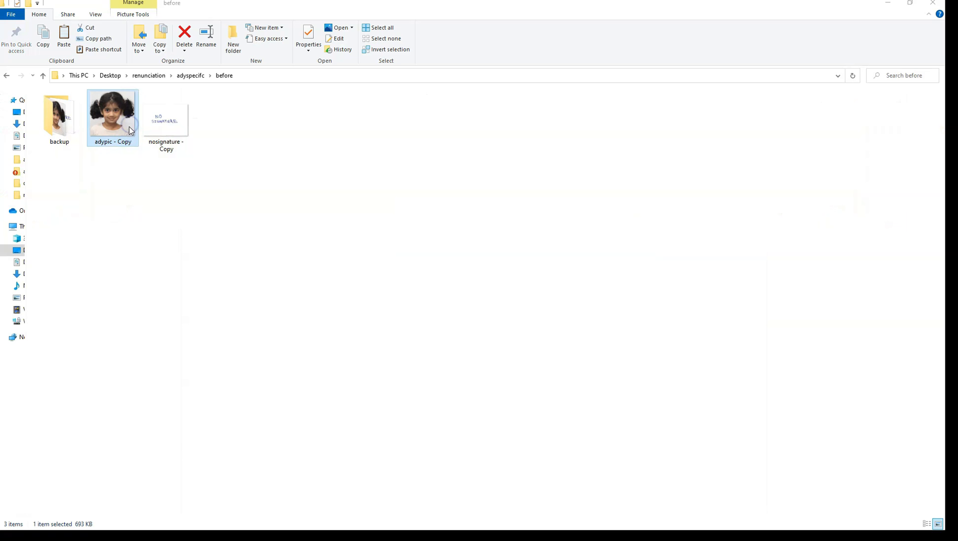
Preview the nosignature - Copy image twice and check the photo file's properties.
double_click(113, 117)
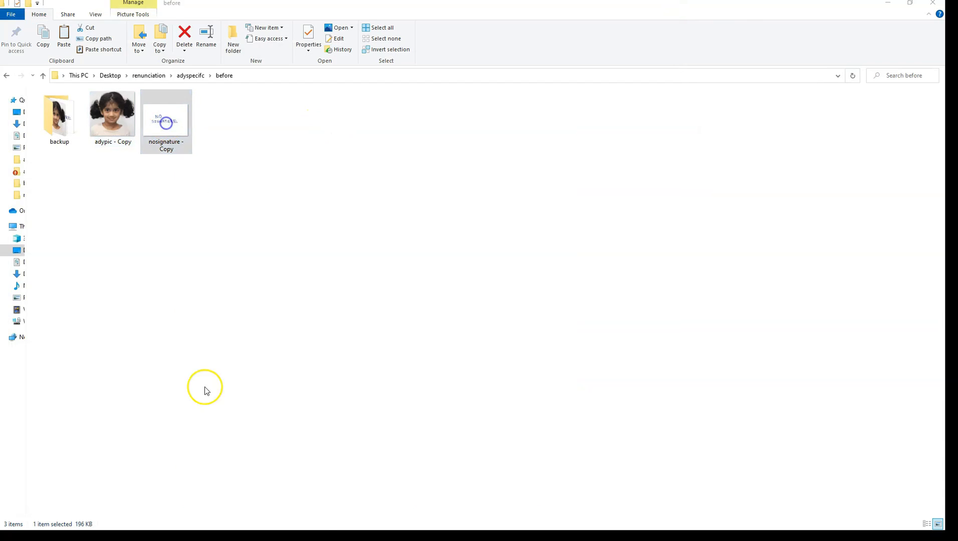
double_click(166, 120)
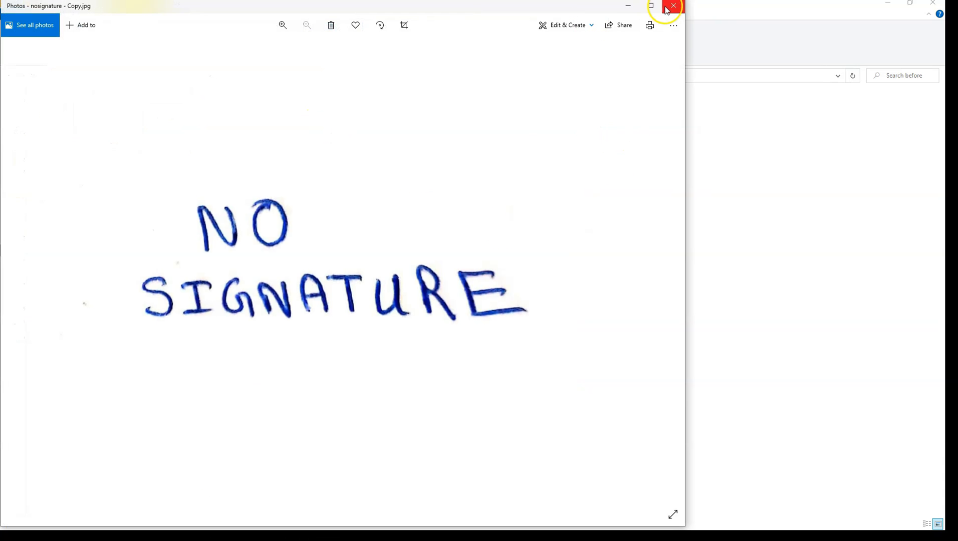
left_click(673, 5)
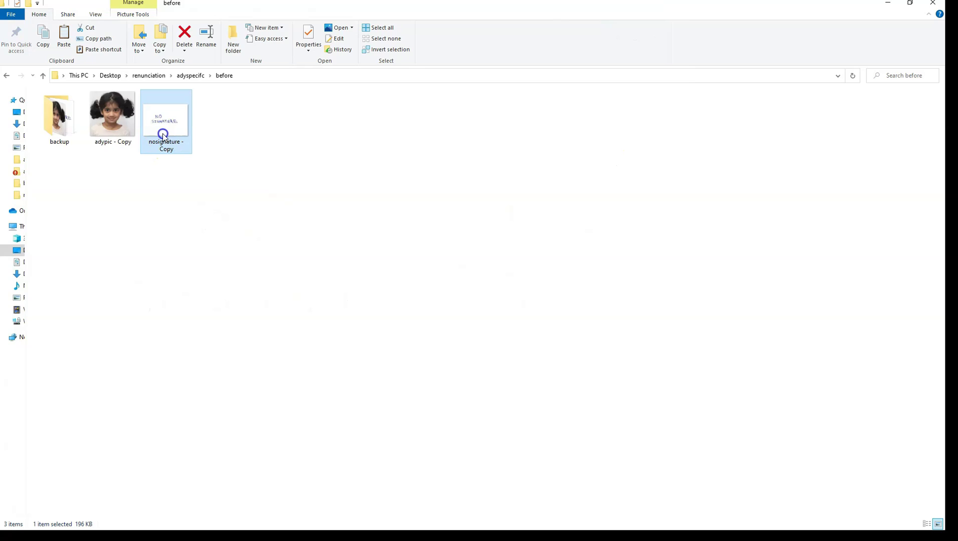
double_click(166, 121)
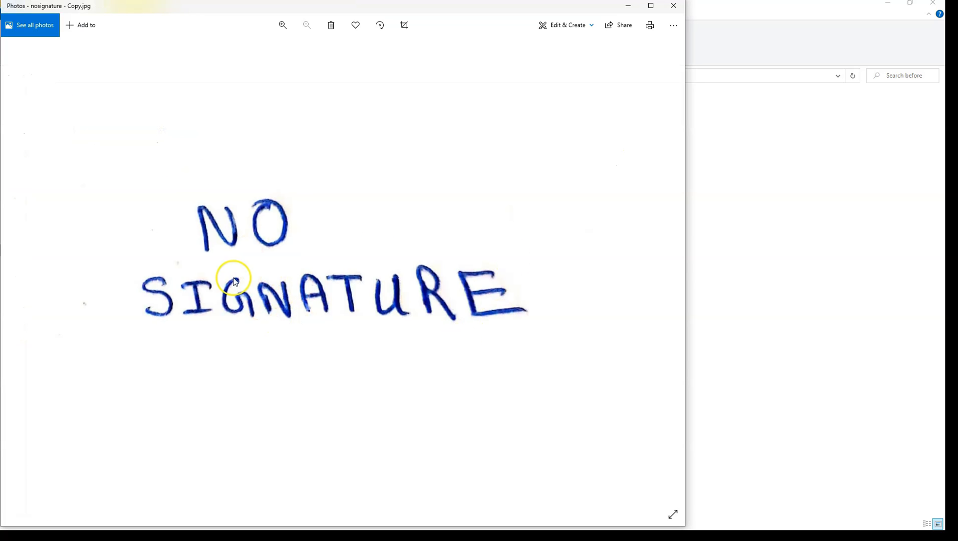
mouse_move(202, 260)
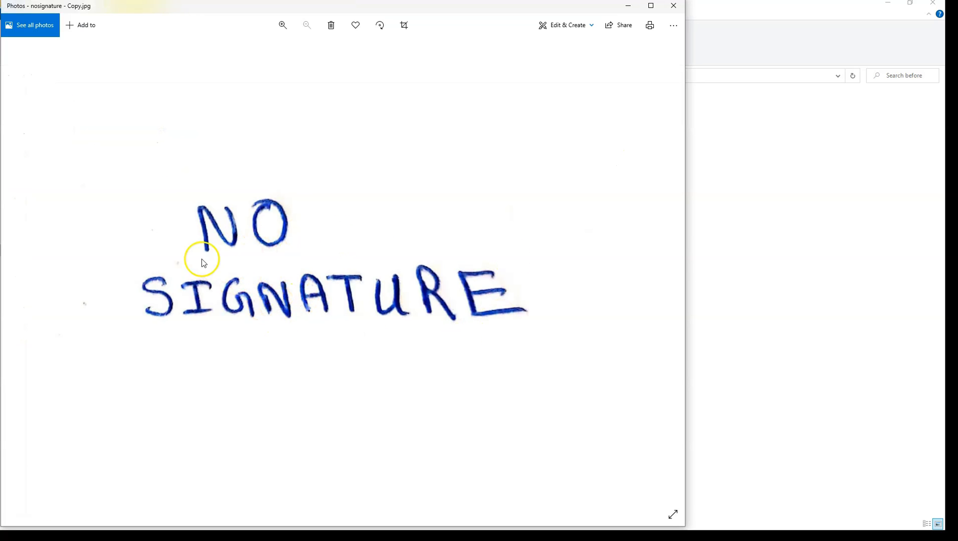
left_click(674, 6)
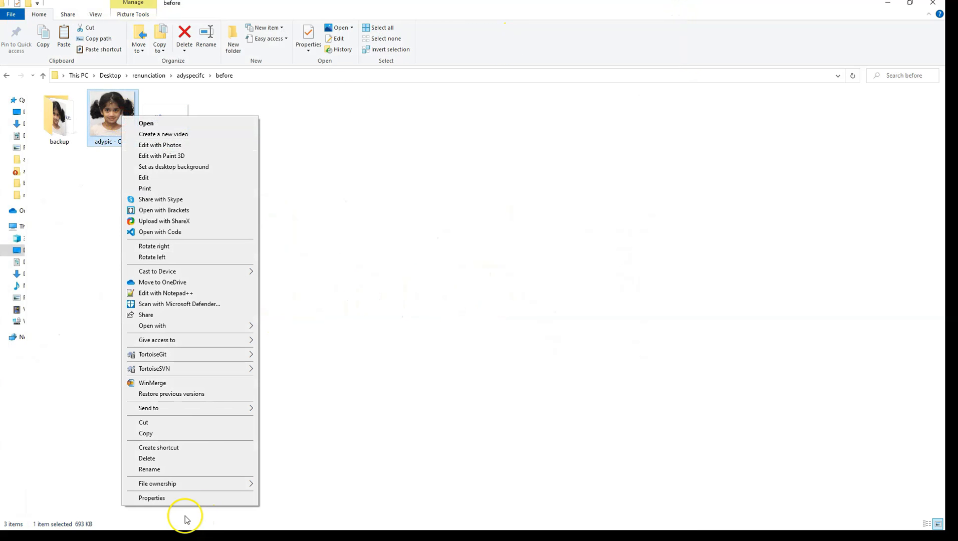
left_click(151, 498)
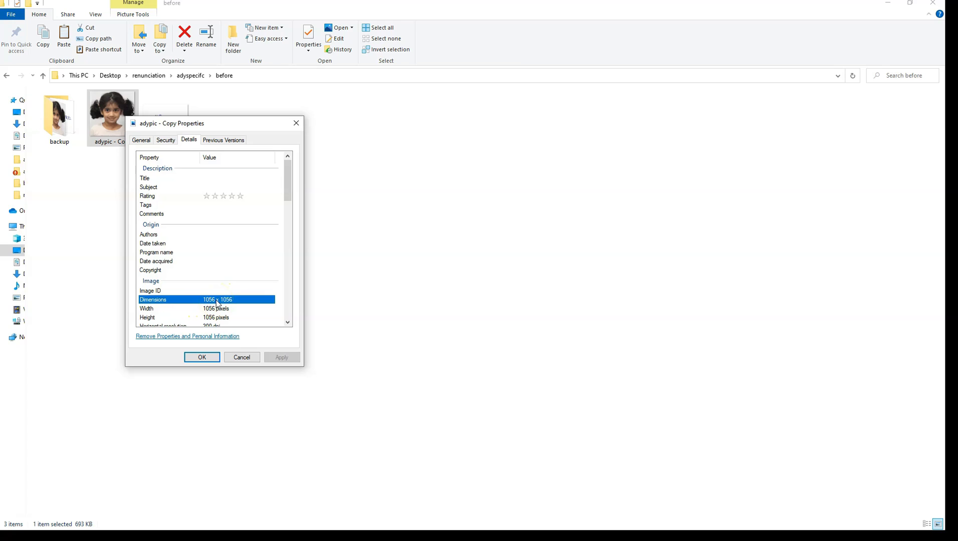
mouse_move(295, 123)
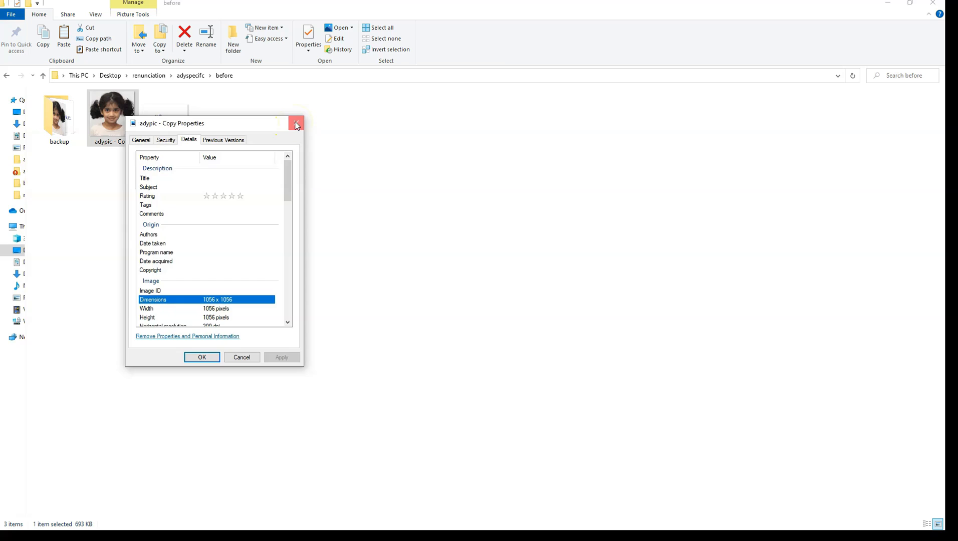
right_click(112, 113)
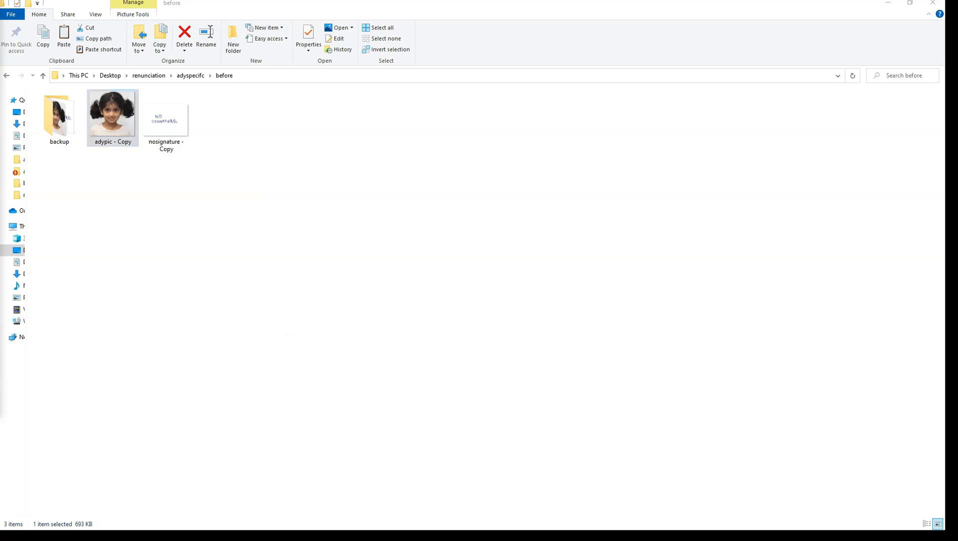
Resize the adypic - Copy photo in Paint by pixels to 385 x 385 with aspect ratio kept.
double_click(112, 116)
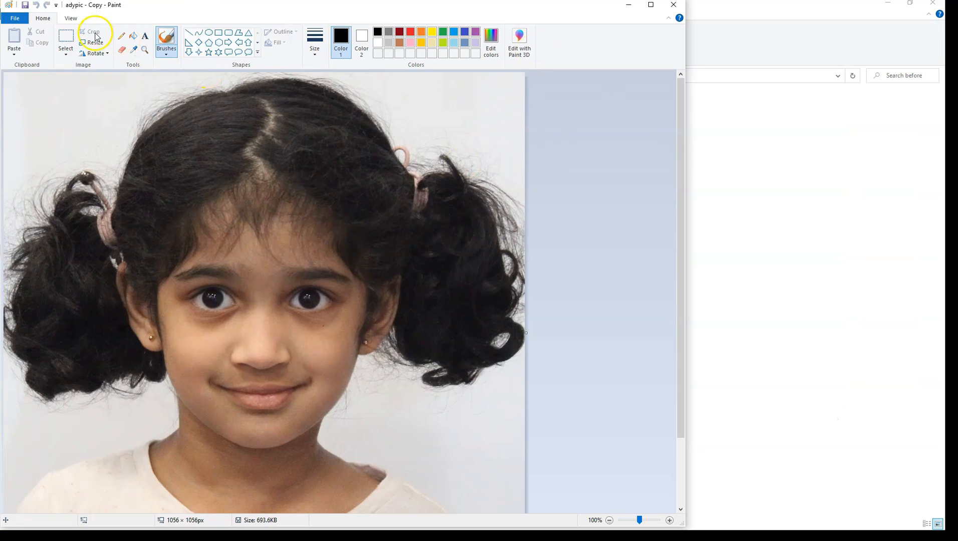
left_click(90, 41)
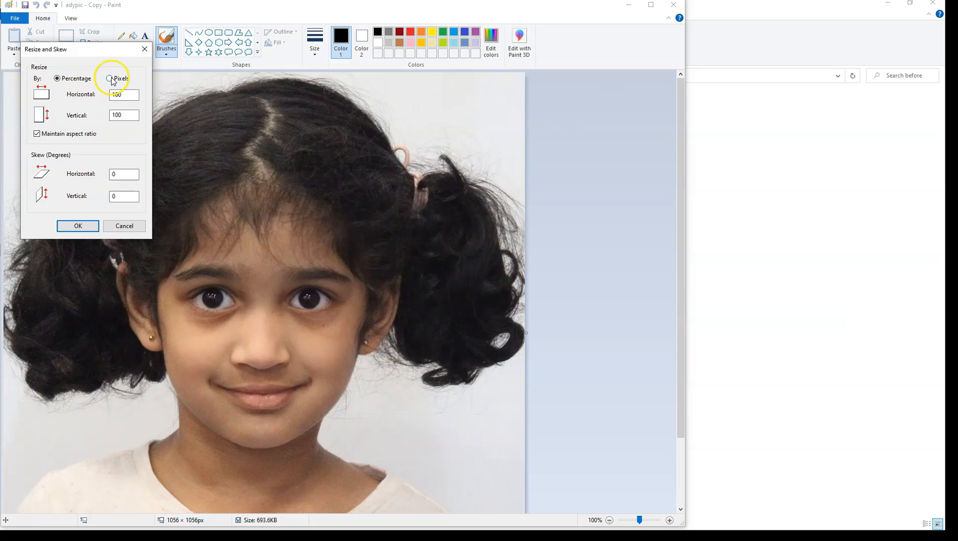
left_click(105, 78)
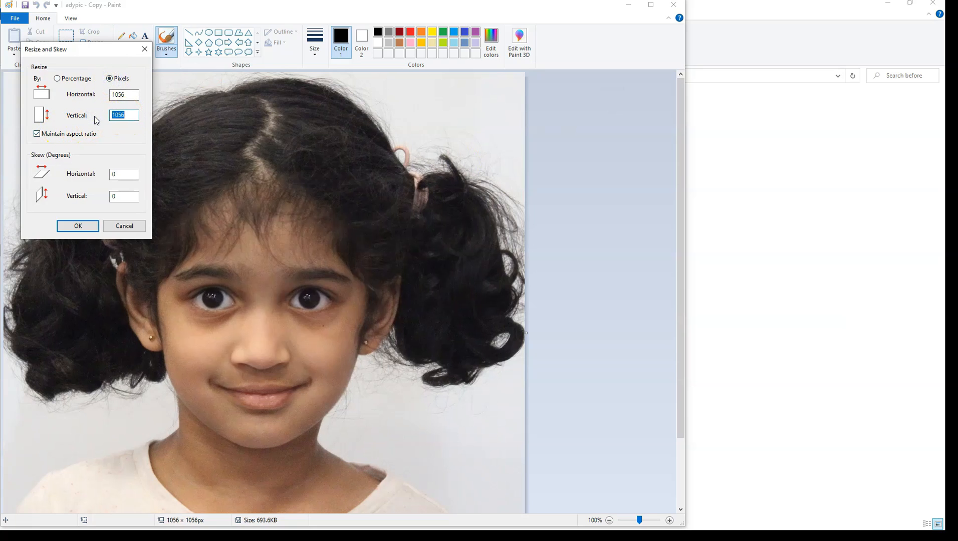
type("385")
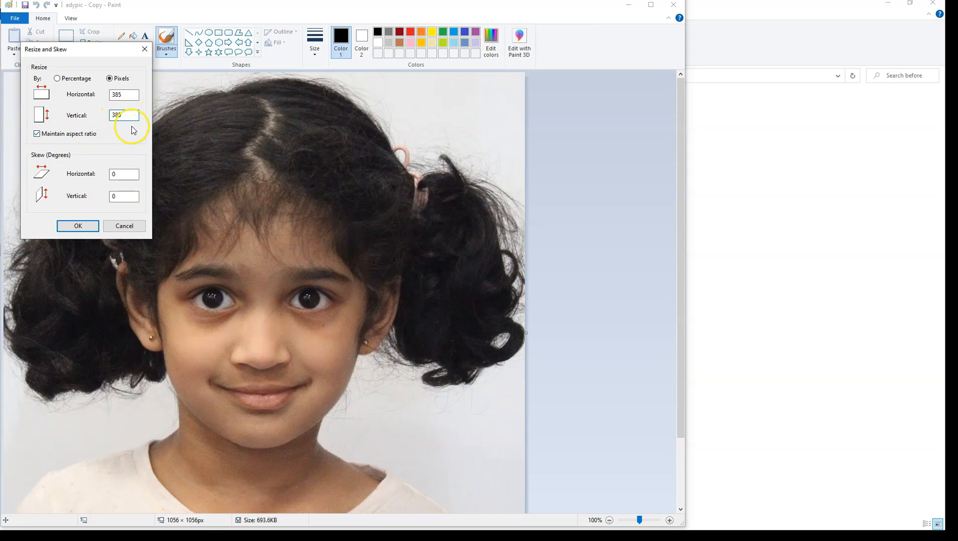
left_click(78, 225)
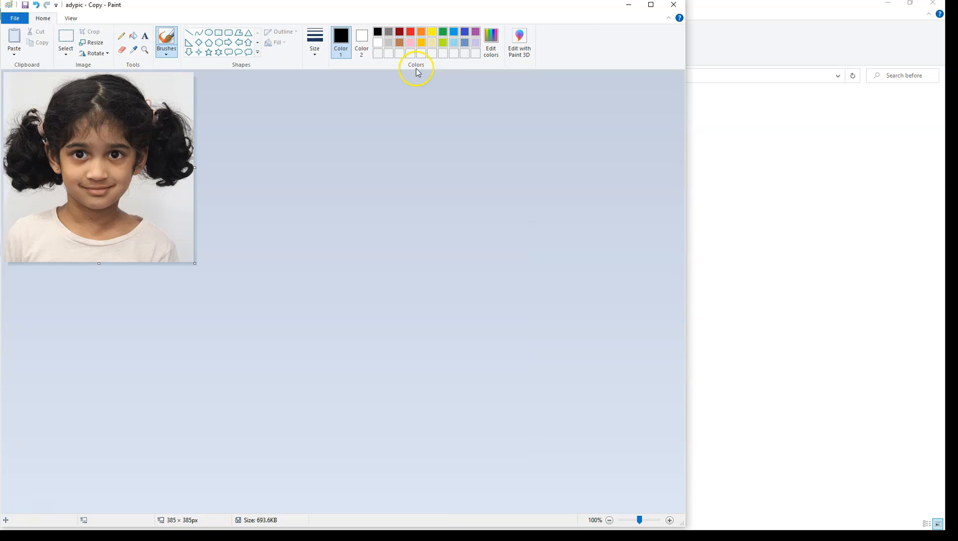
mouse_move(669, 16)
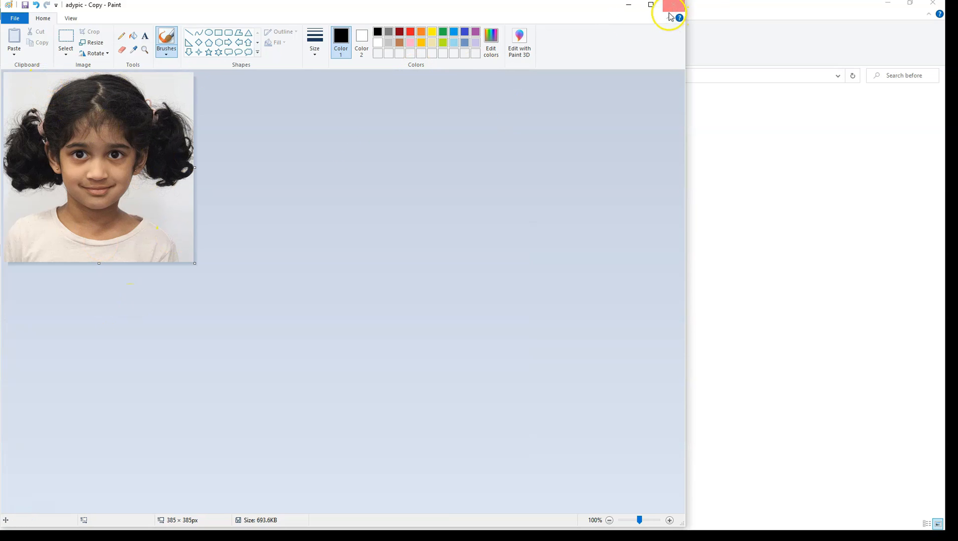
Check the resized photo's and signature file's detailed properties, then list programs to open the image.
left_click(672, 5)
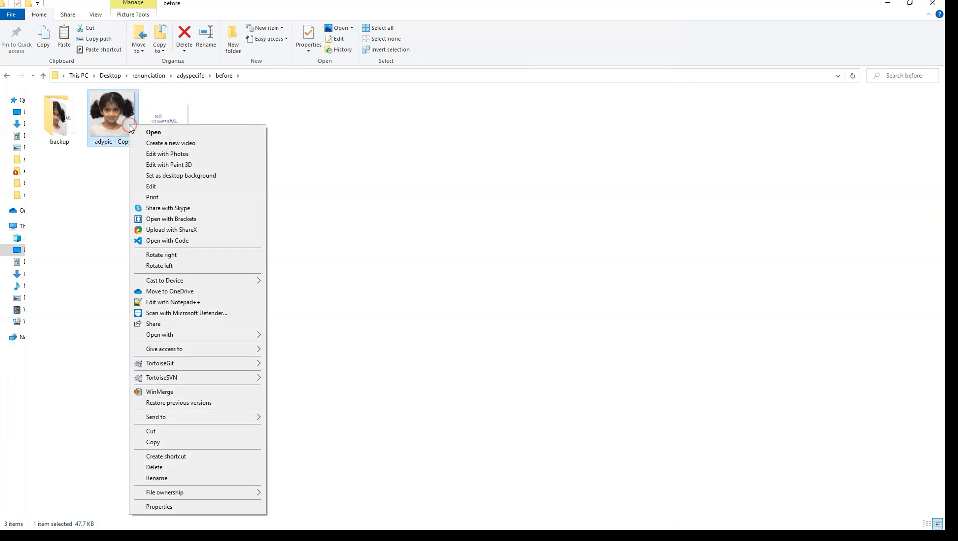
left_click(159, 506)
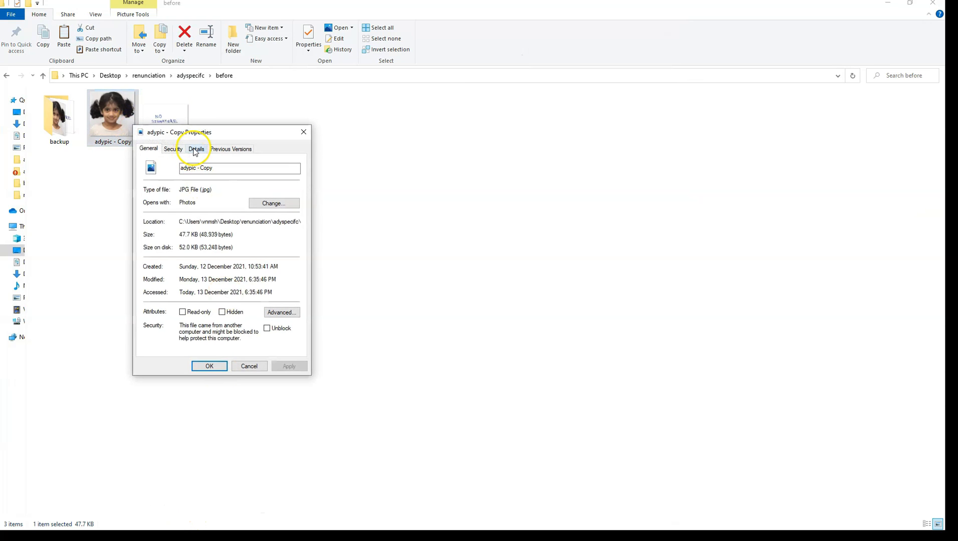
left_click(196, 149)
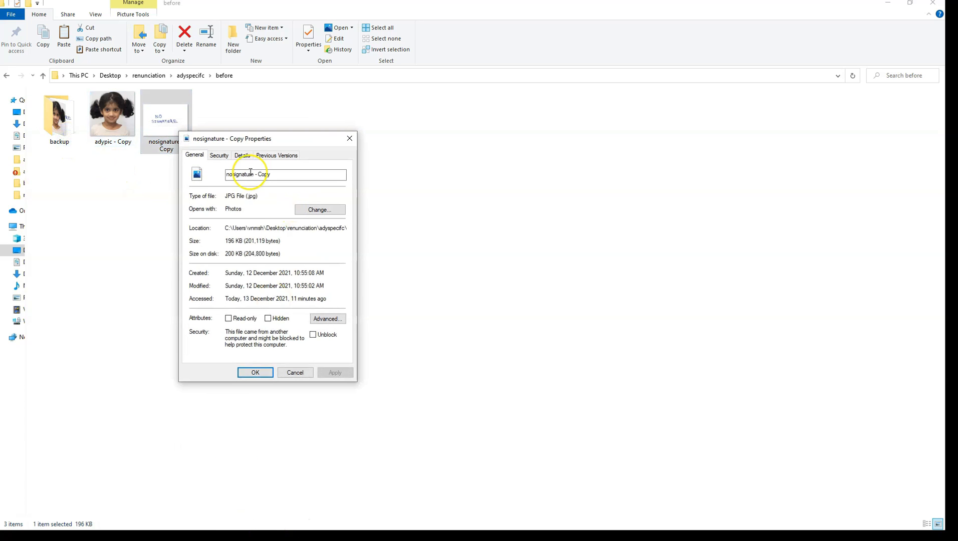
left_click(241, 155)
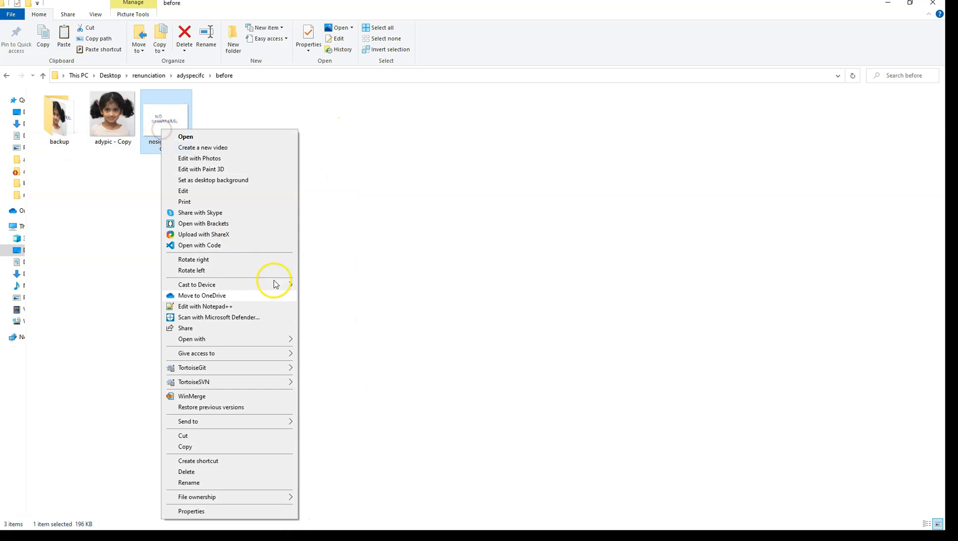
left_click(191, 338)
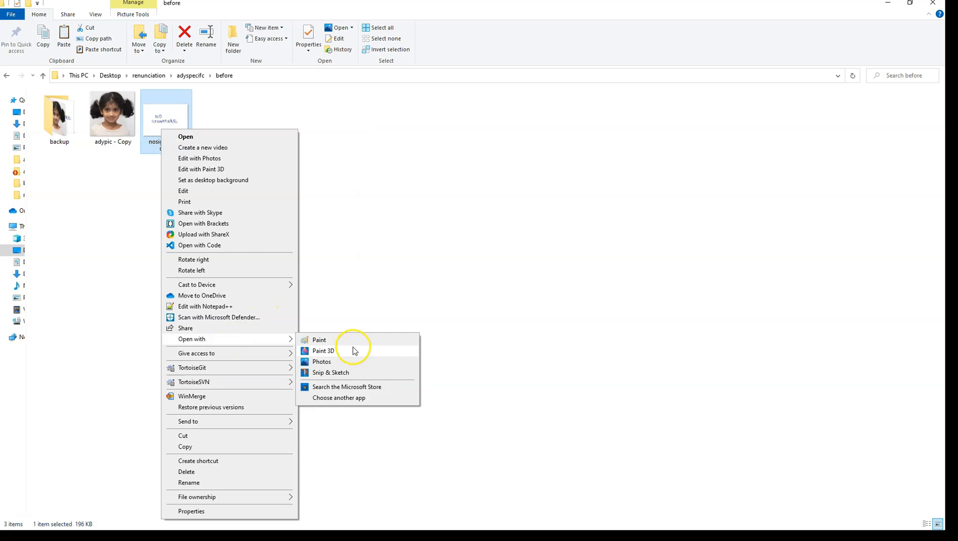
Open the no-signature image in Paint 3D and bring up the OCI Services requirements page.
left_click(323, 350)
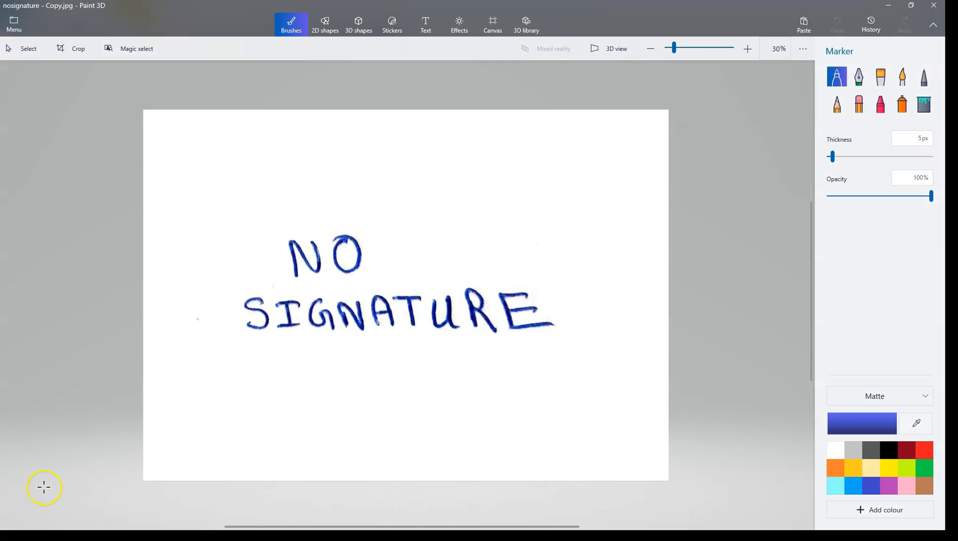
left_click(72, 48)
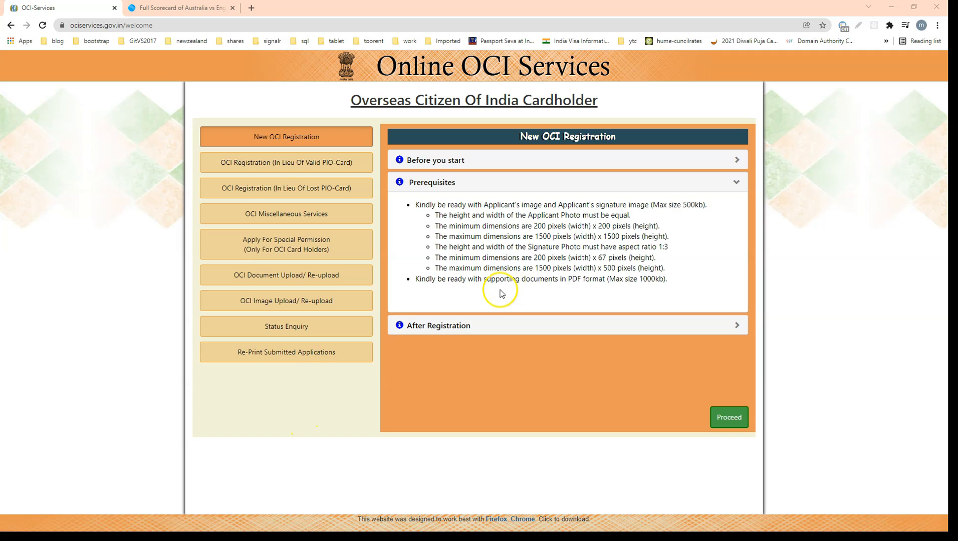
mouse_move(498, 293)
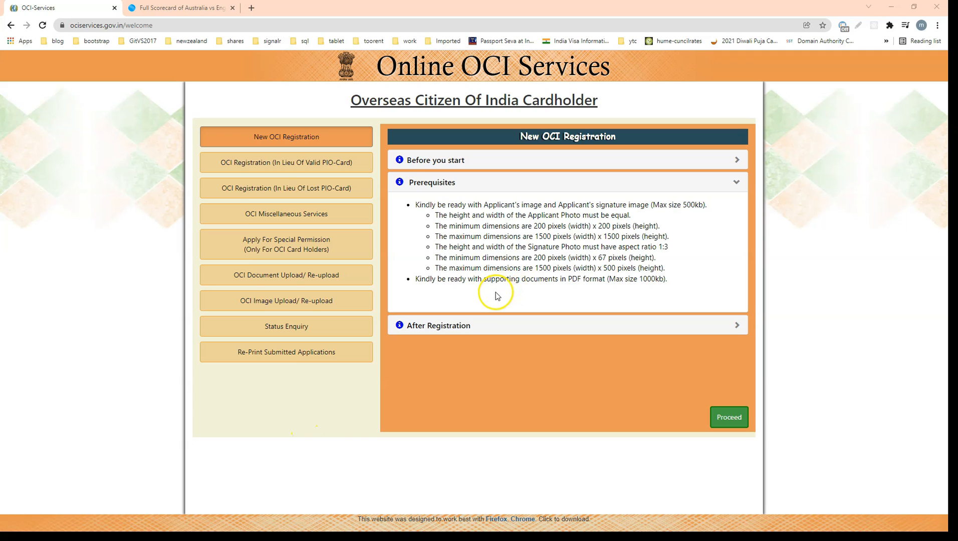
mouse_move(435, 261)
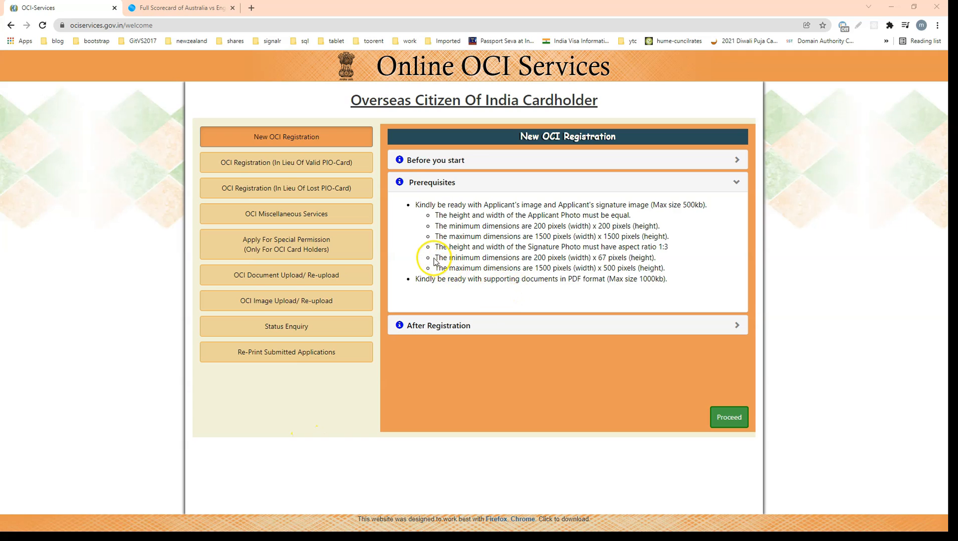
mouse_move(690, 272)
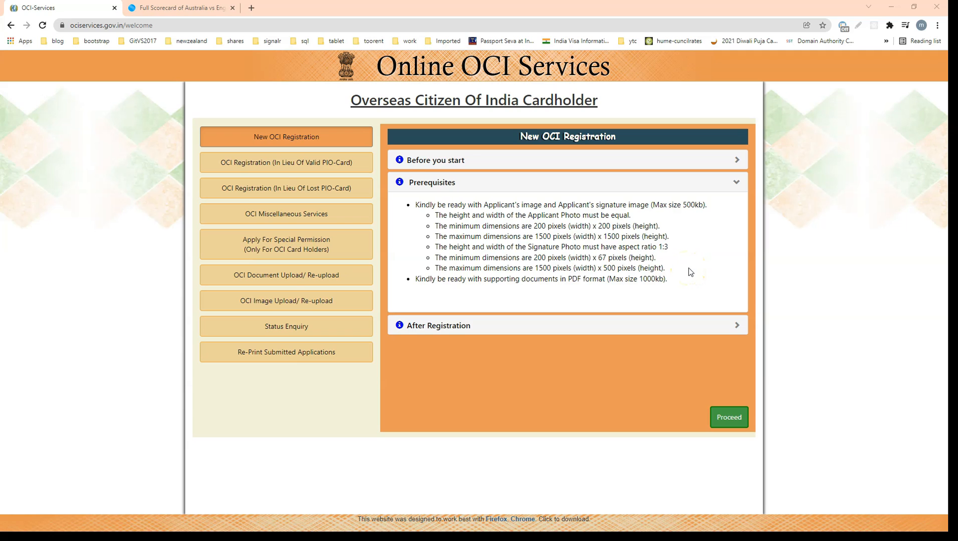
mouse_move(522, 252)
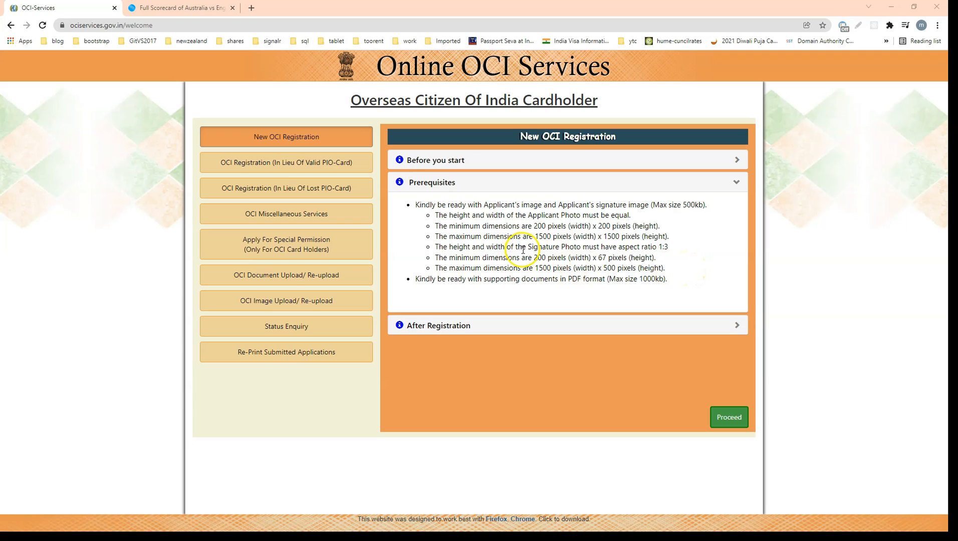
mouse_move(39, 503)
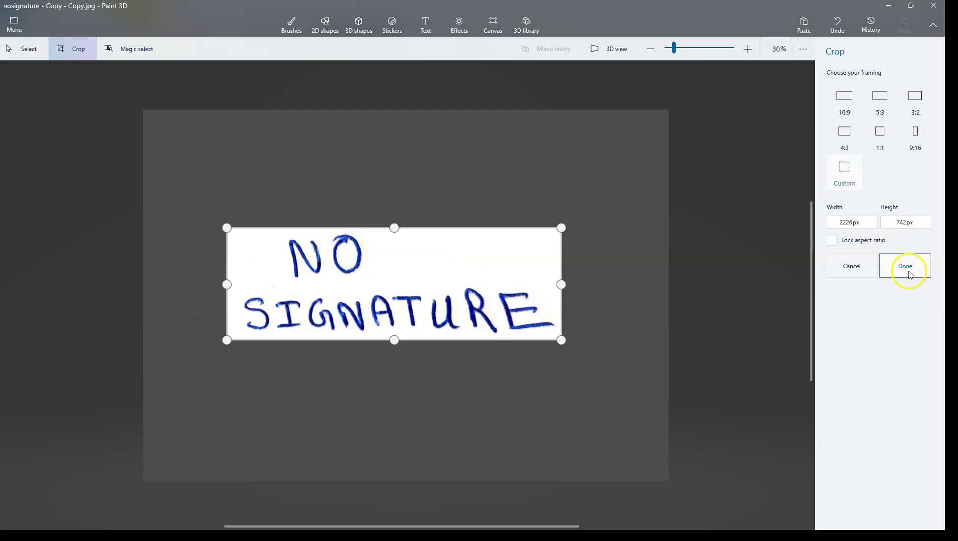
mouse_move(906, 272)
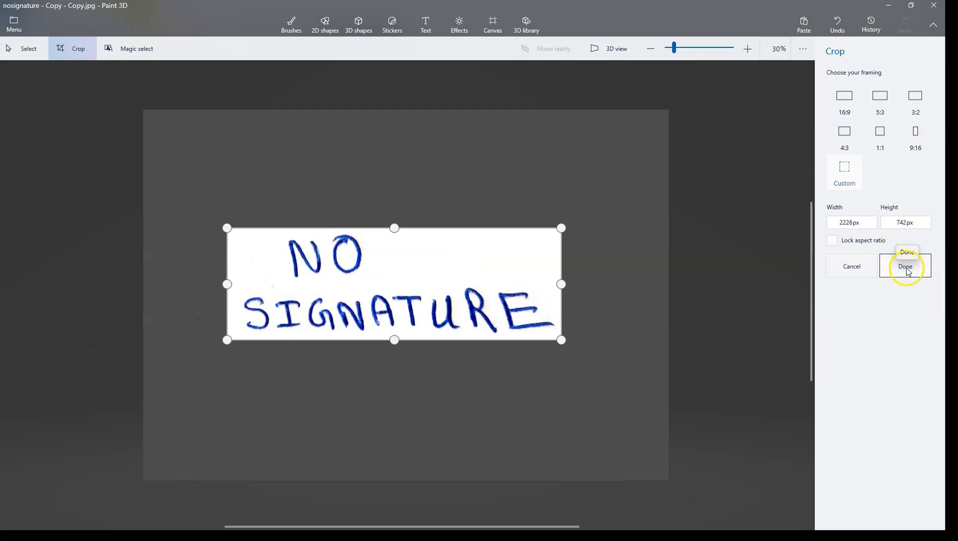
Confirm the 2226 x 742 crop around the NO SIGNATURE text and return to the folder.
left_click(905, 266)
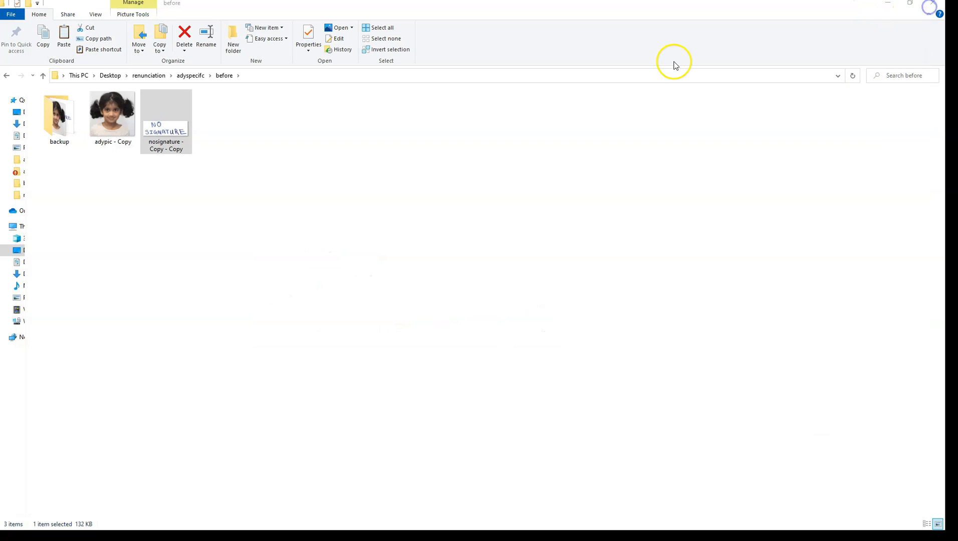
Check the cropped image's properties at 132 KB and show its Open with list.
left_click(307, 33)
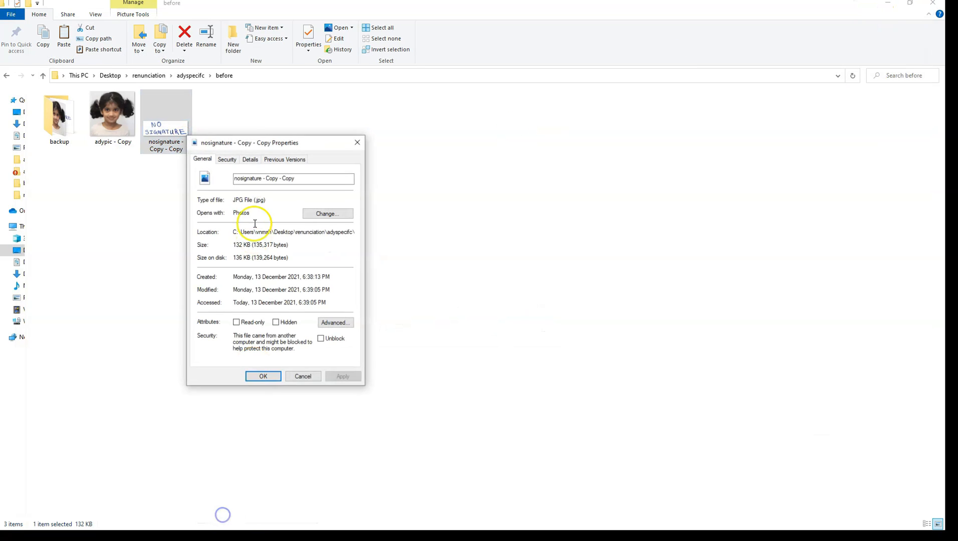
left_click(249, 159)
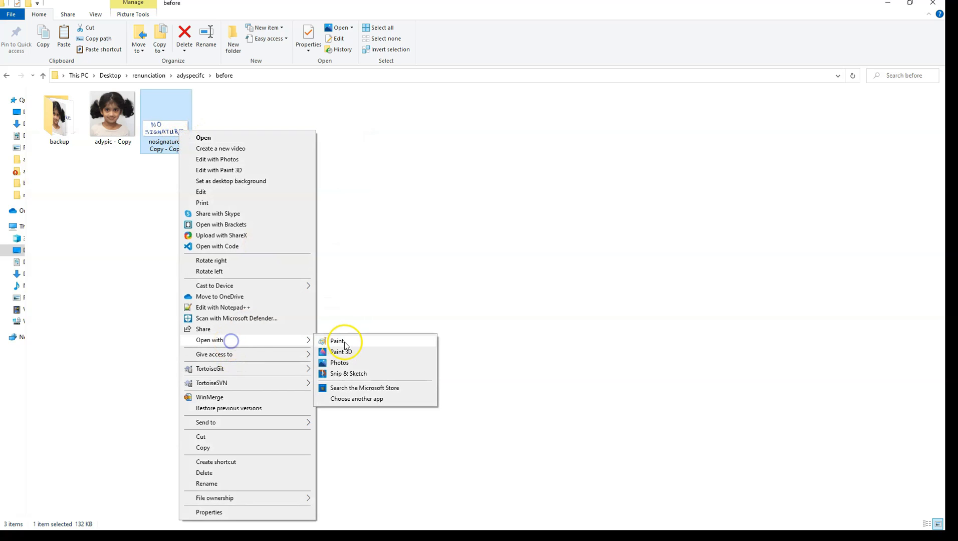
Resize the NO SIGNATURE image in Paint by pixels to 483 x 161, save and close it.
left_click(337, 341)
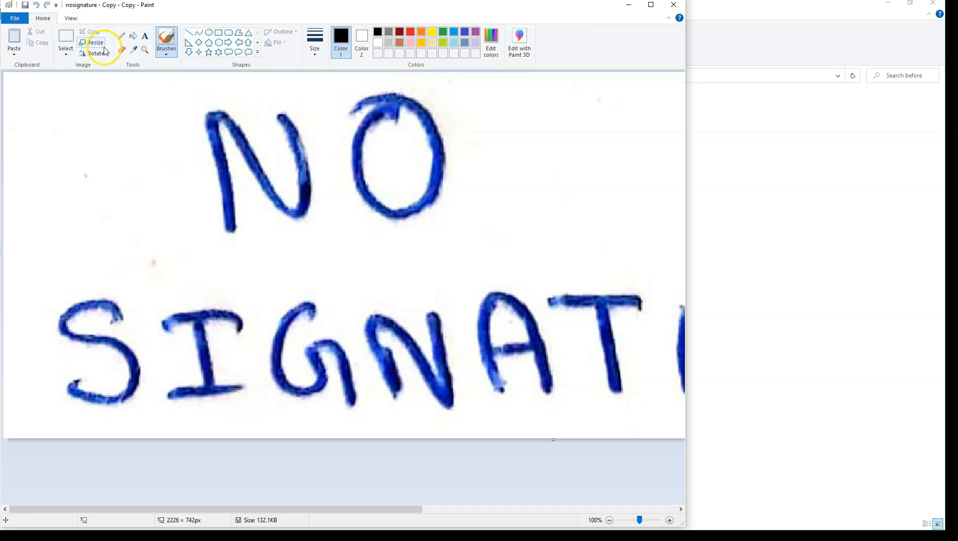
left_click(94, 40)
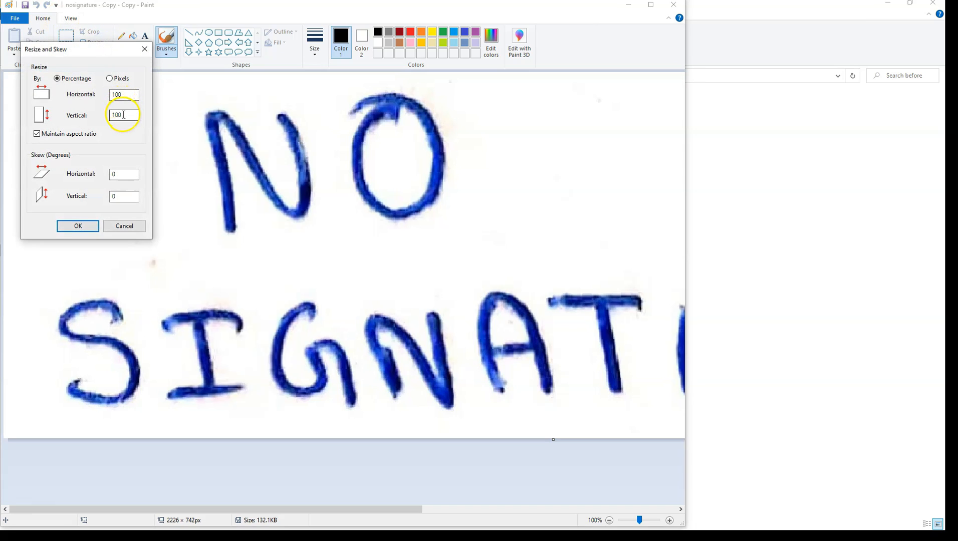
left_click(108, 78)
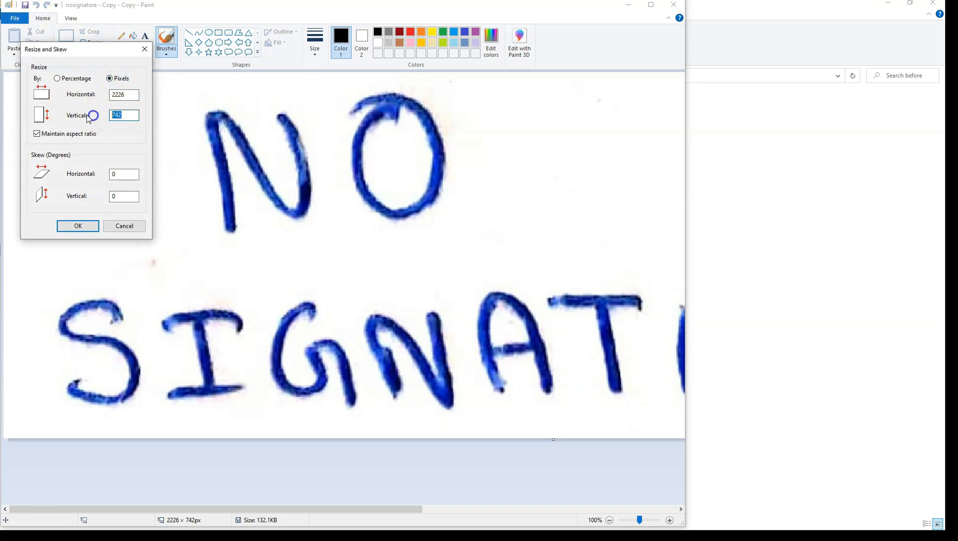
type("161")
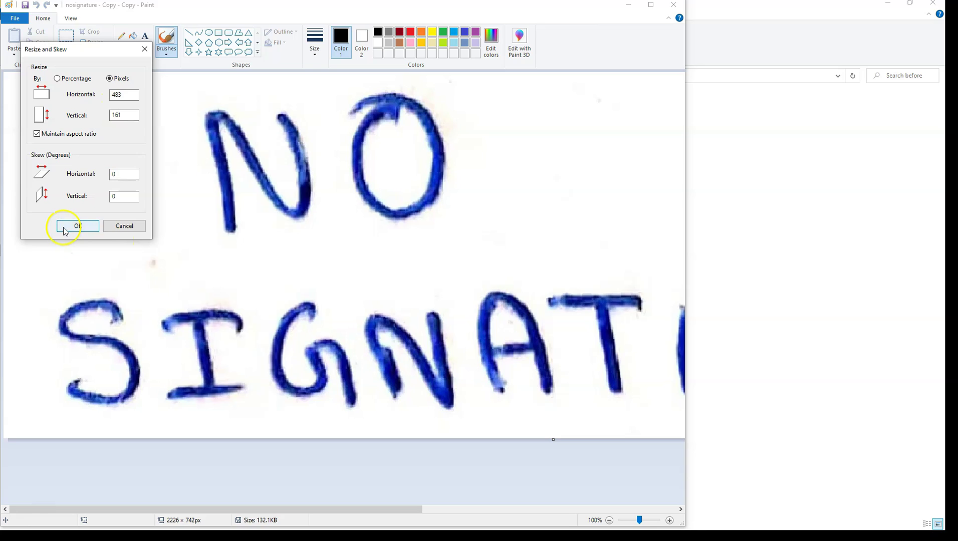
left_click(70, 226)
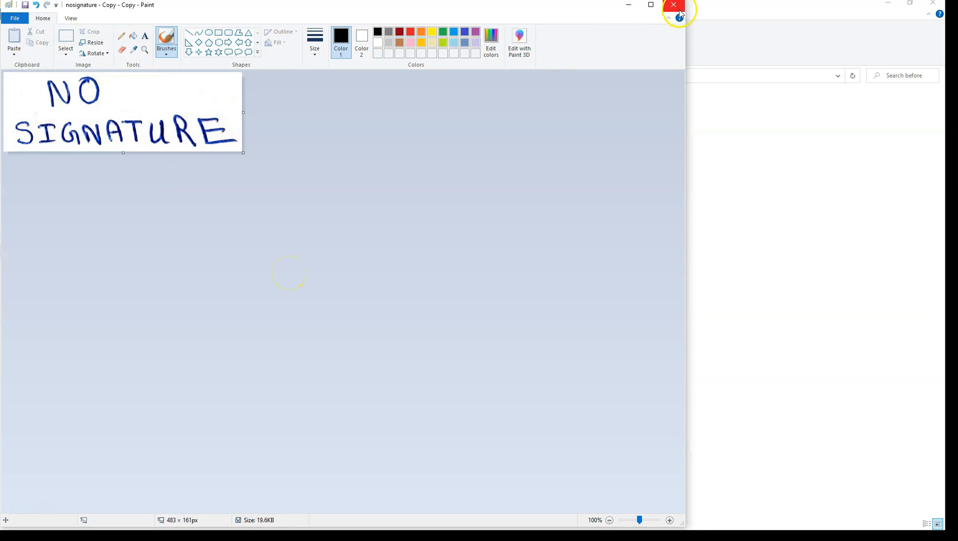
left_click(675, 6)
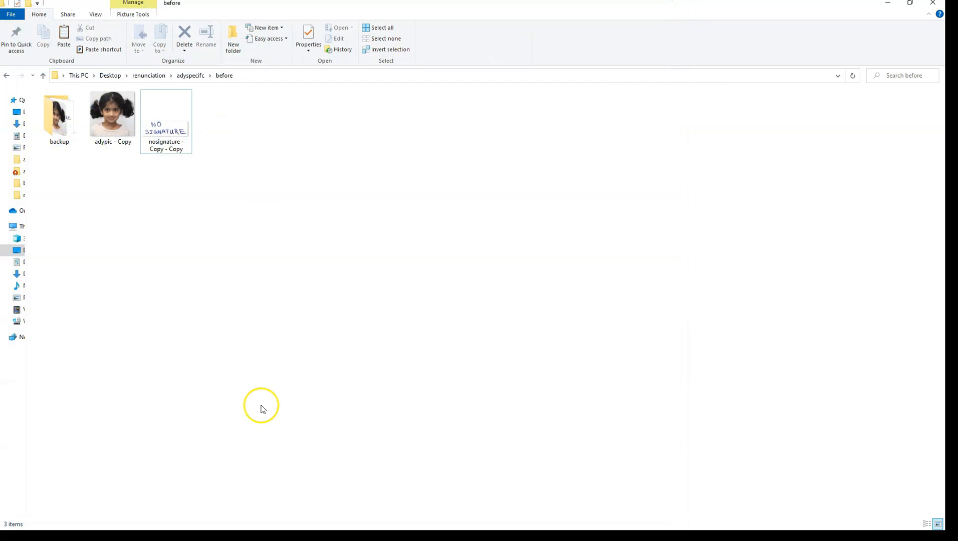